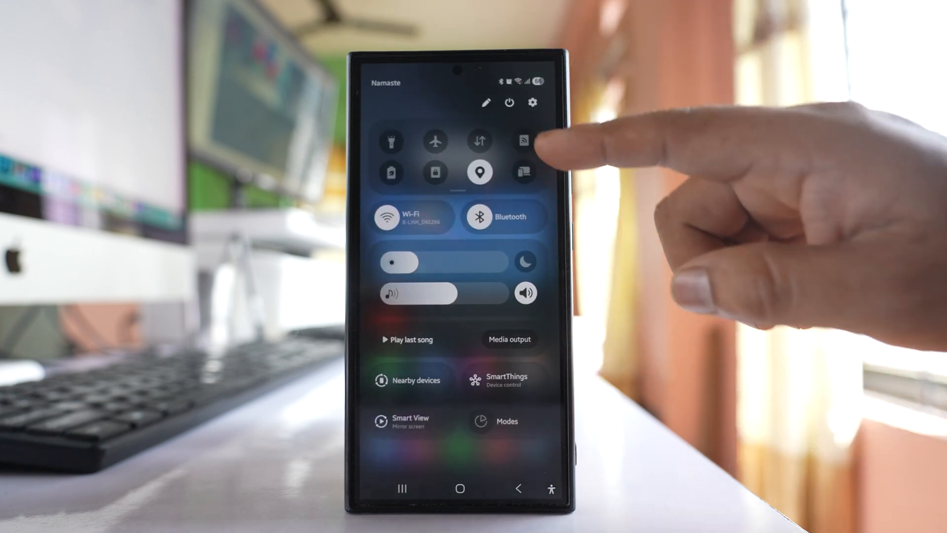
# Restart the phone from the Quick Panel power menu
pyautogui.click(509, 102)
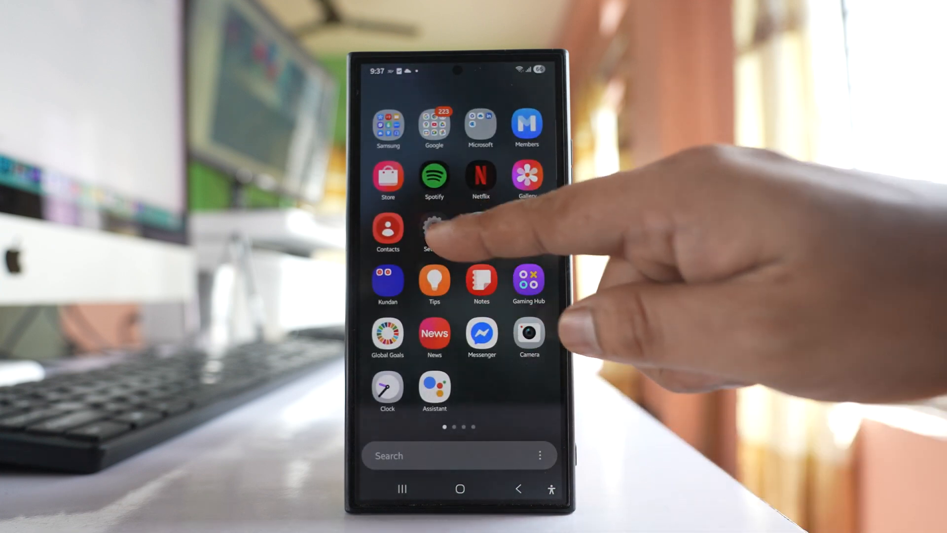
# Reset the Wi-Fi and Bluetooth settings from General management > Reset
pyautogui.click(434, 233)
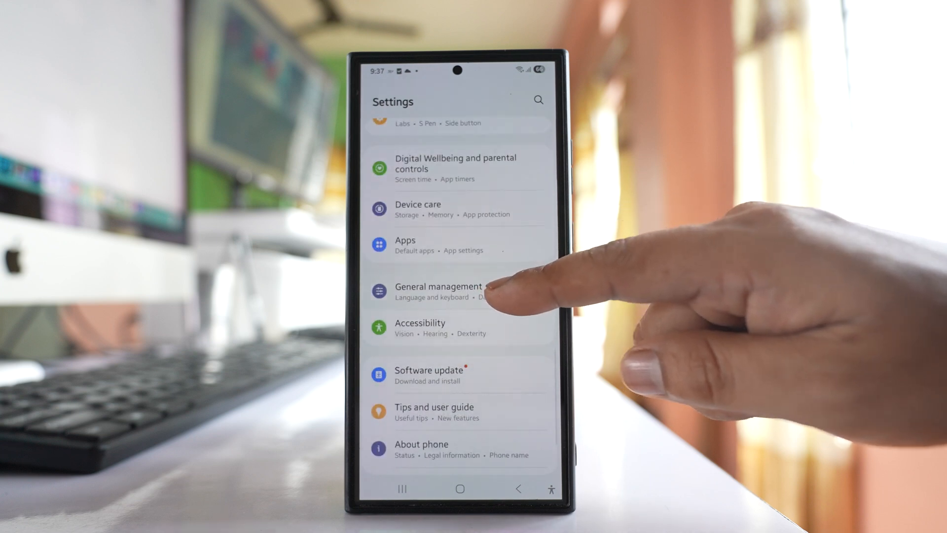
pyautogui.click(443, 291)
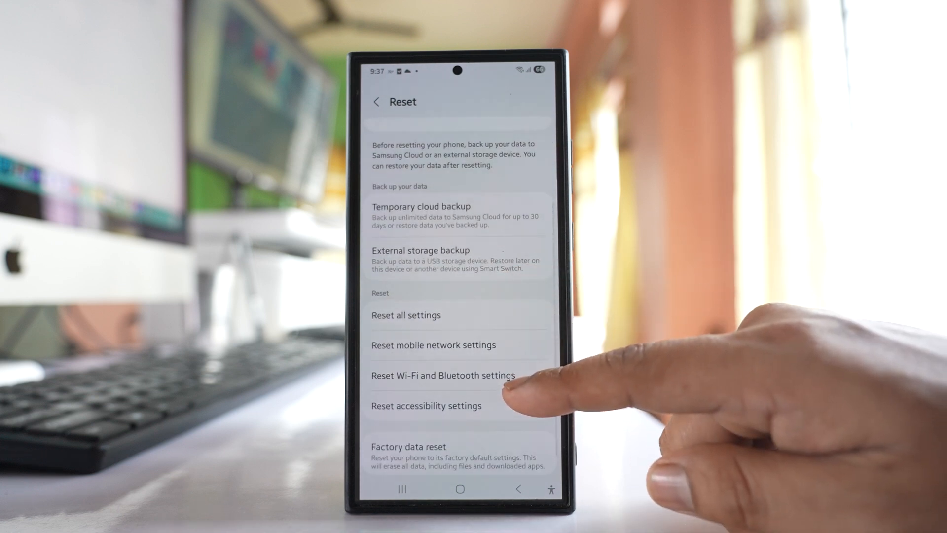
pyautogui.click(443, 375)
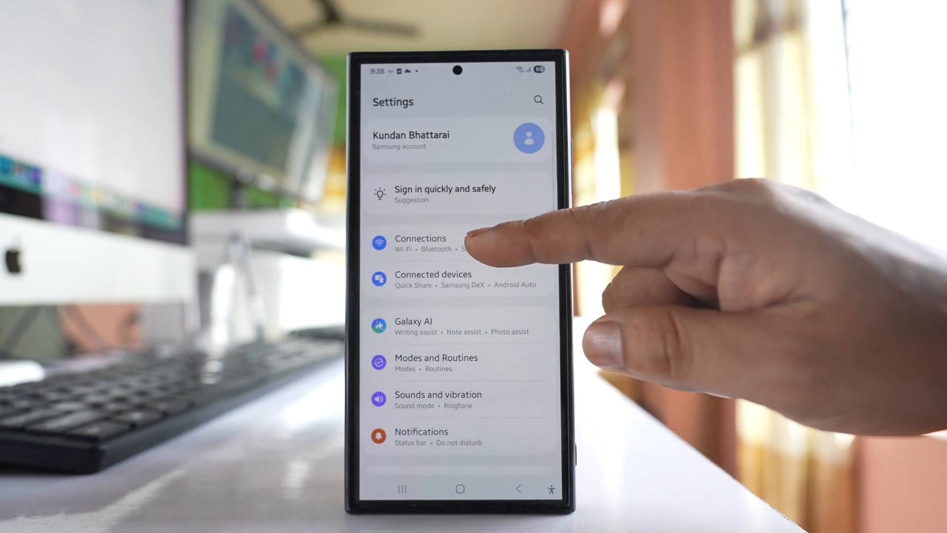
# Unpair the AirPods Pro from Connections > Bluetooth and confirm the removal
pyautogui.click(420, 243)
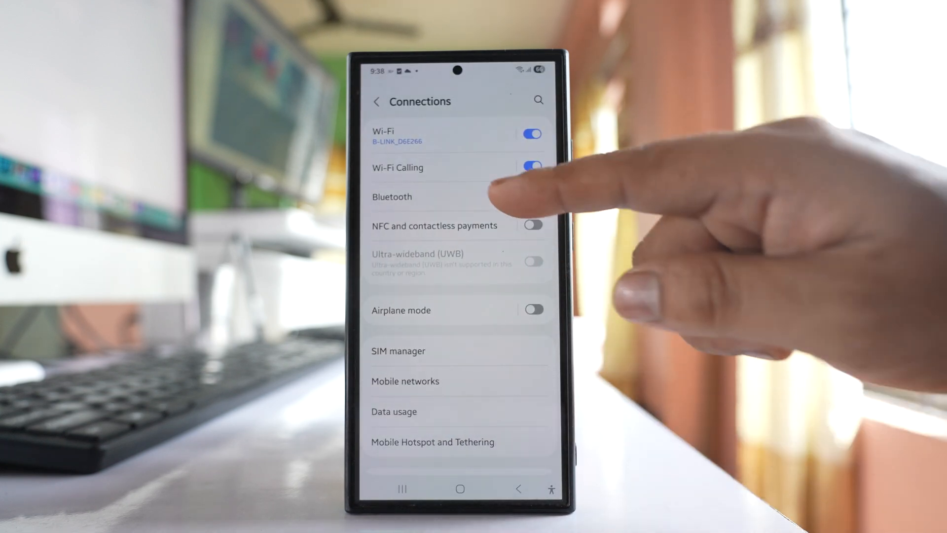
pyautogui.click(391, 197)
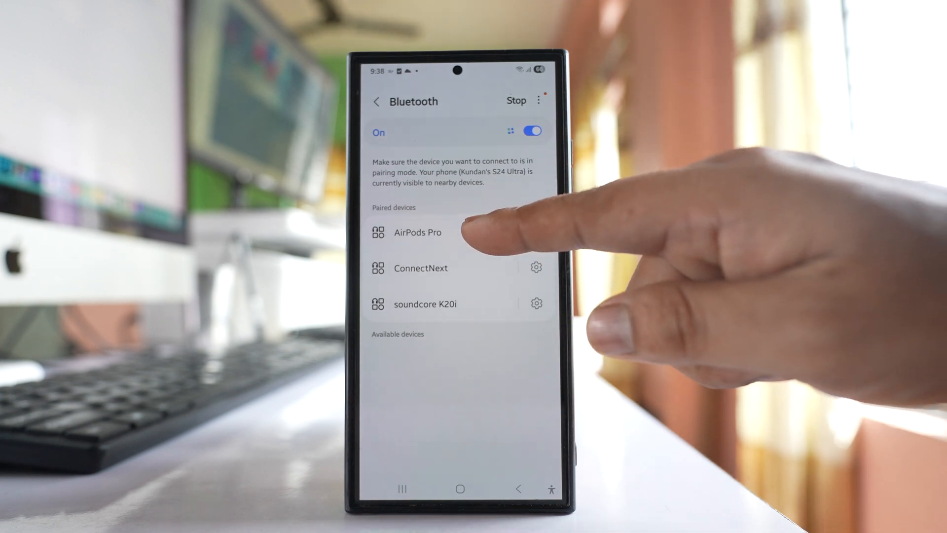
pyautogui.click(417, 233)
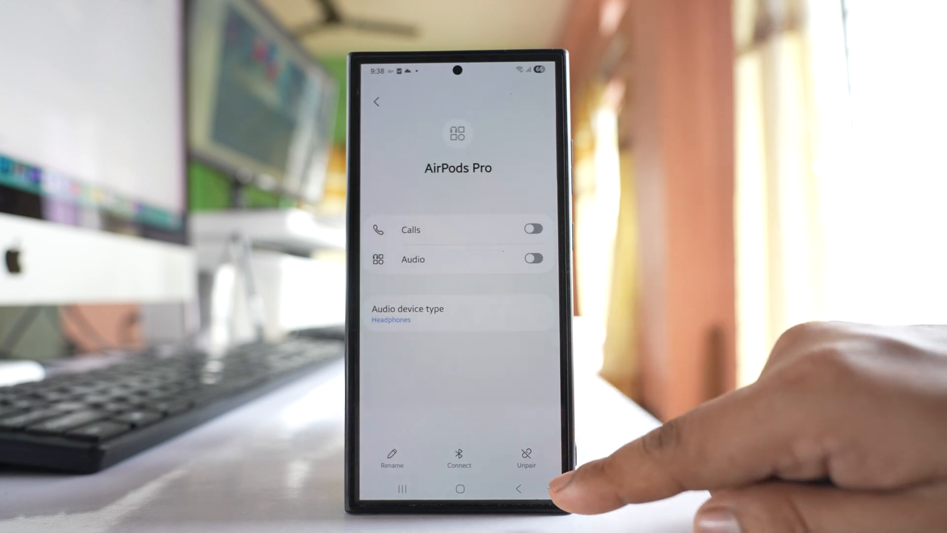
pyautogui.click(526, 456)
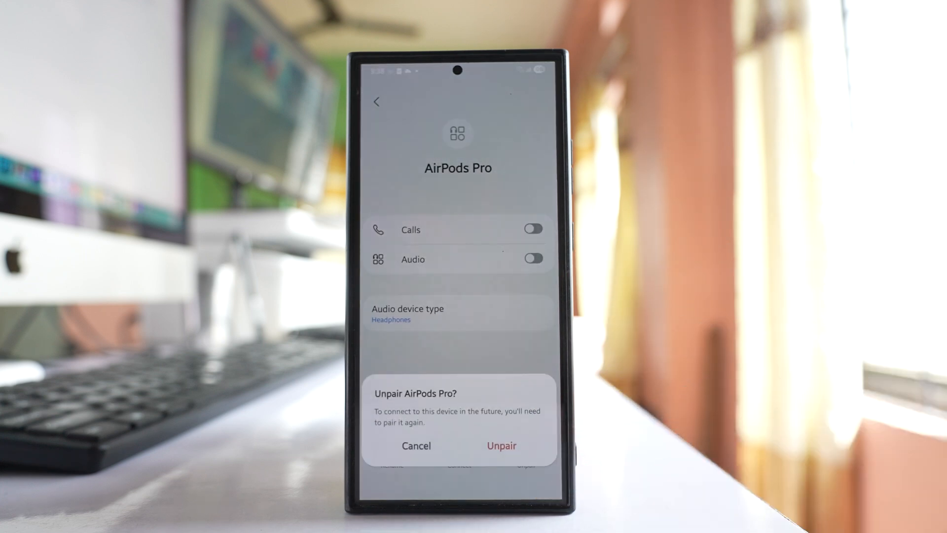
pyautogui.click(500, 446)
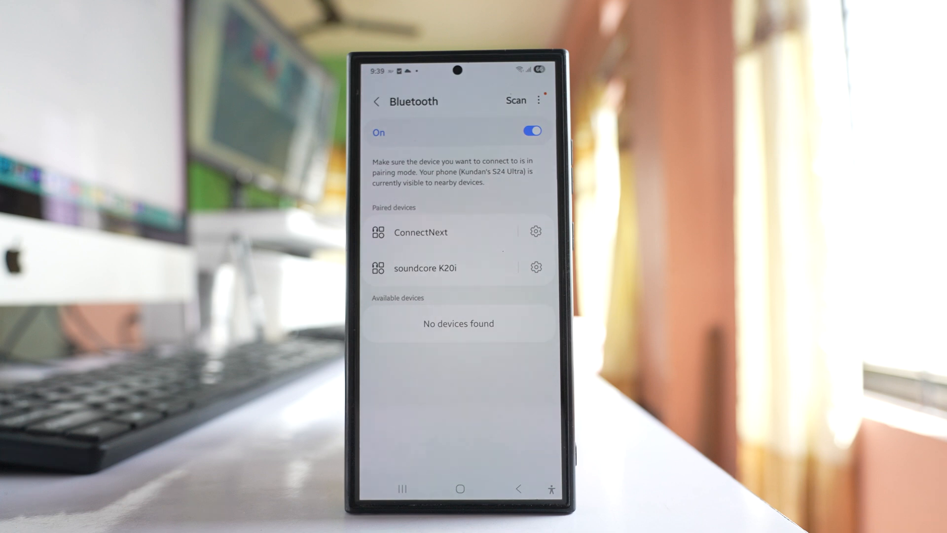
# Scan for nearby devices and re-pair the AirPods Pro for calls and audio
pyautogui.click(515, 101)
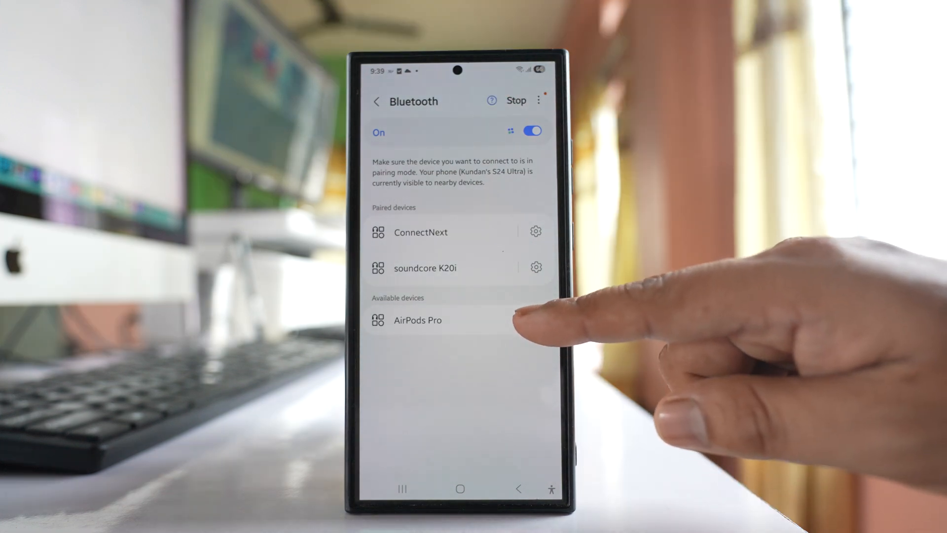
pyautogui.click(416, 320)
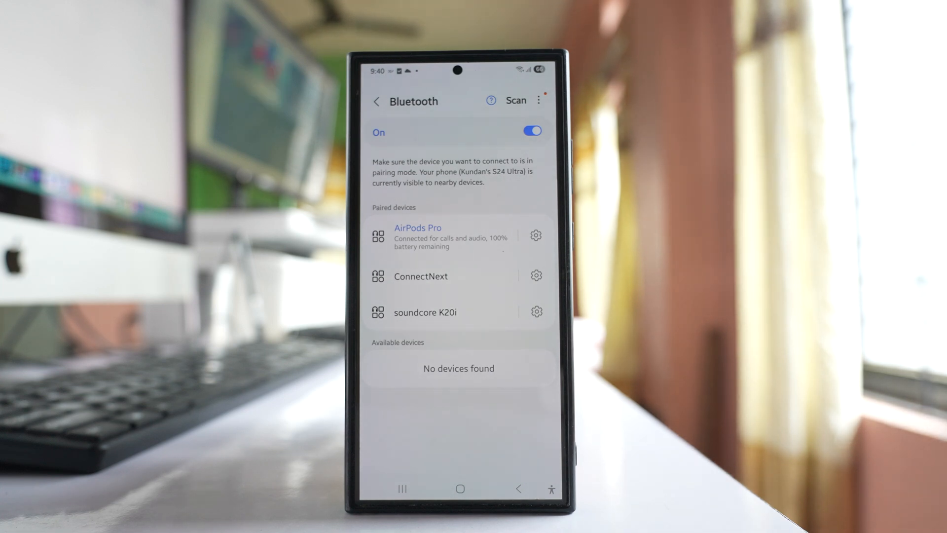
pyautogui.click(460, 488)
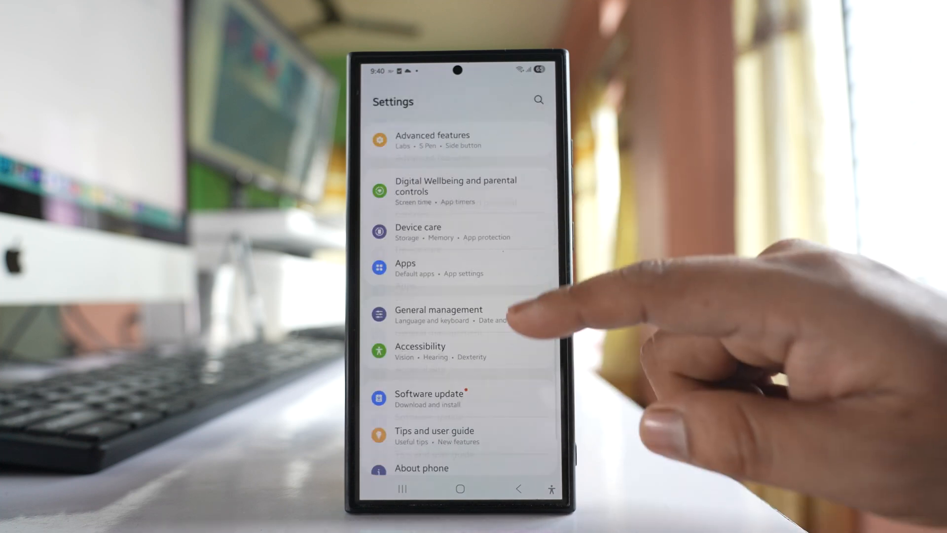
# In Developer options, change the Bluetooth SAP activation setting
pyautogui.scroll(-3)
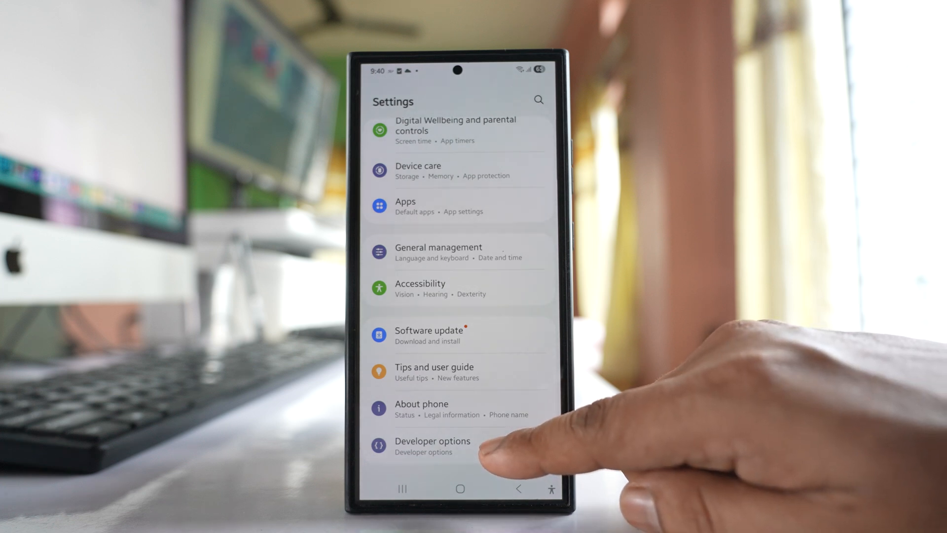
pyautogui.click(432, 445)
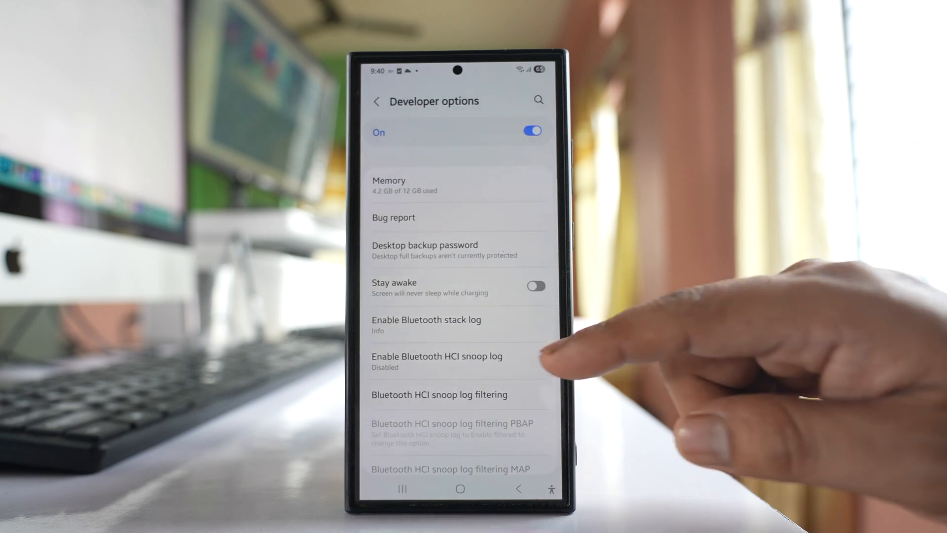
pyautogui.scroll(-3)
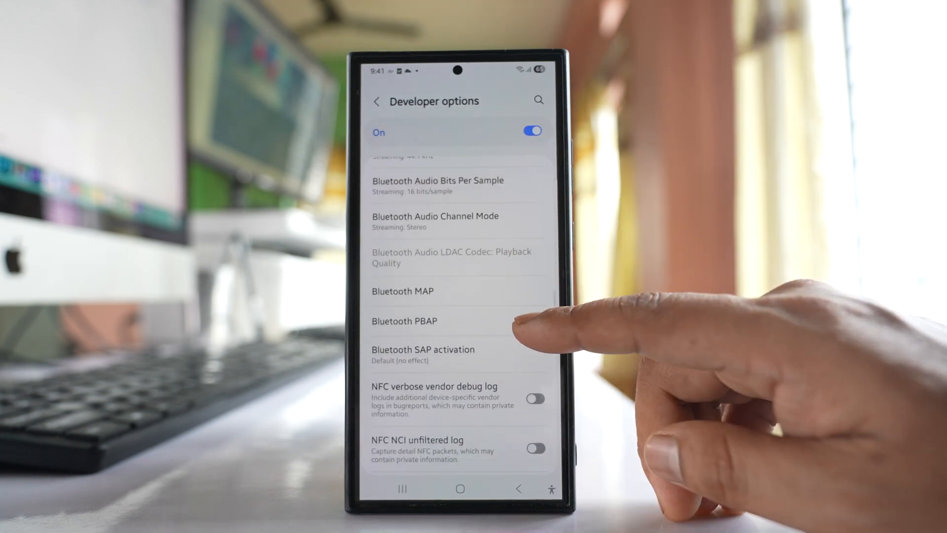
pyautogui.scroll(-3)
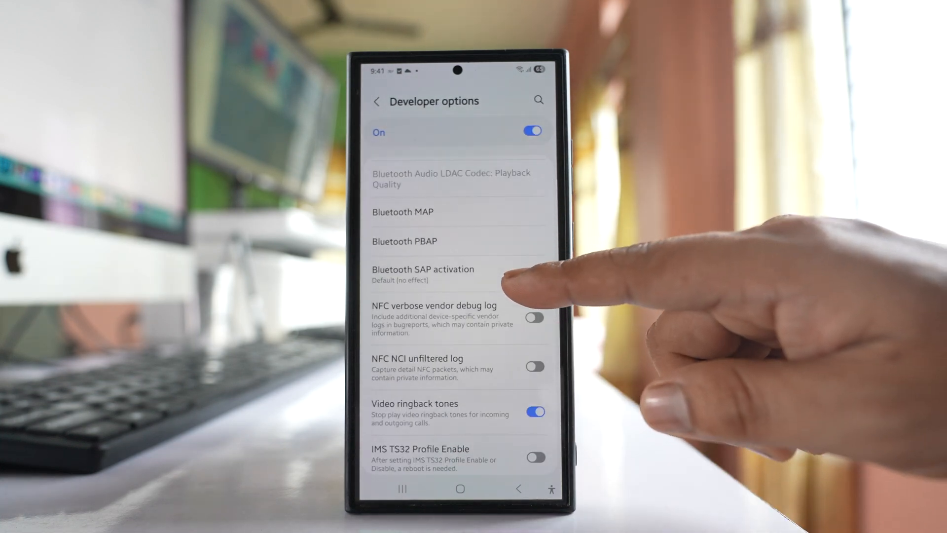
pyautogui.moveTo(526, 260)
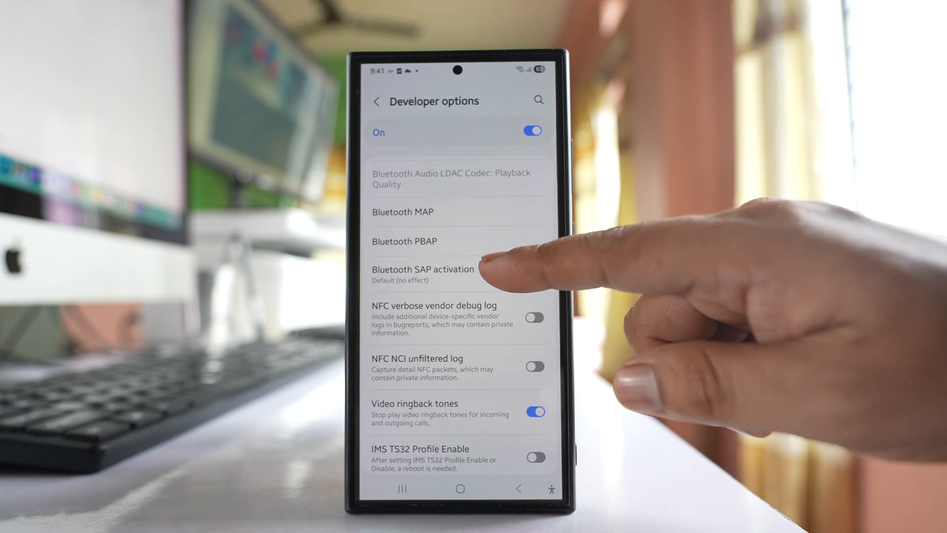
pyautogui.click(423, 274)
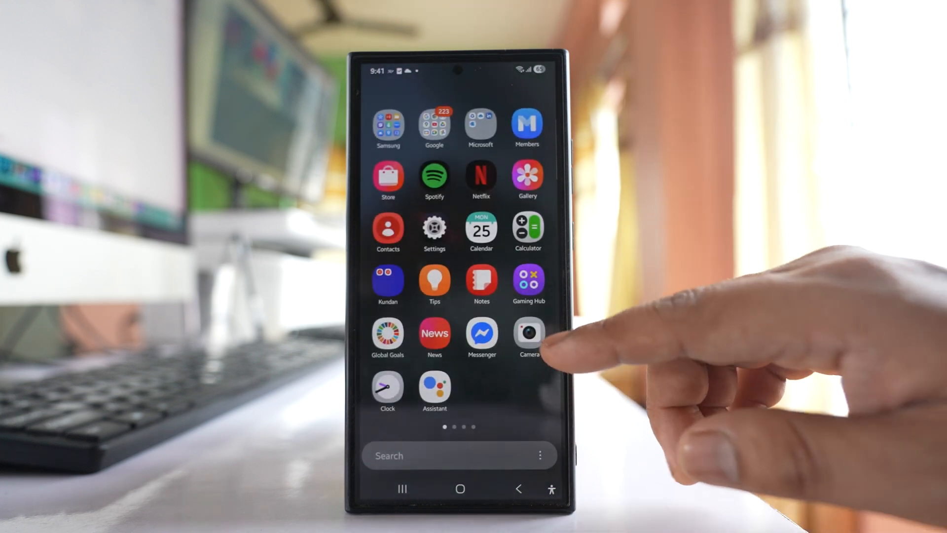
# Show the Software update page with the update ready to install
pyautogui.click(434, 228)
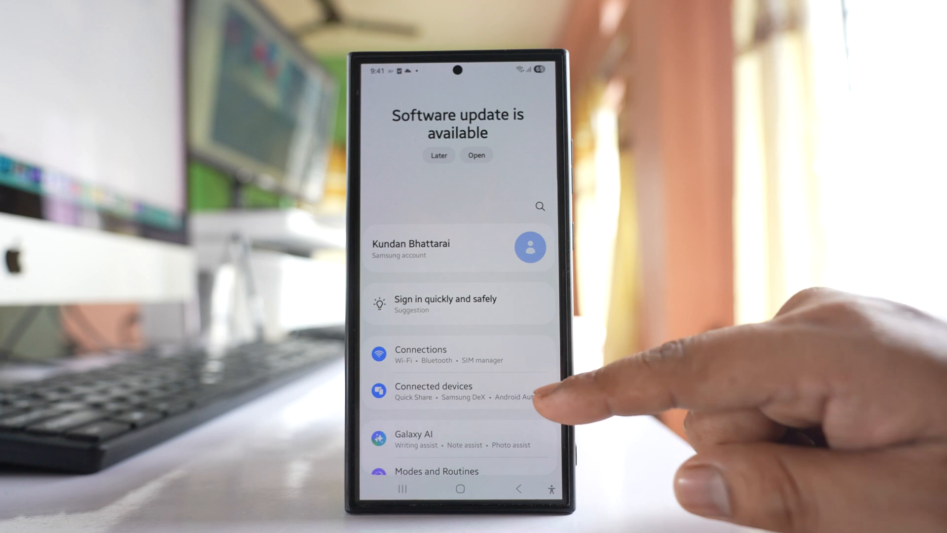
pyautogui.scroll(-3)
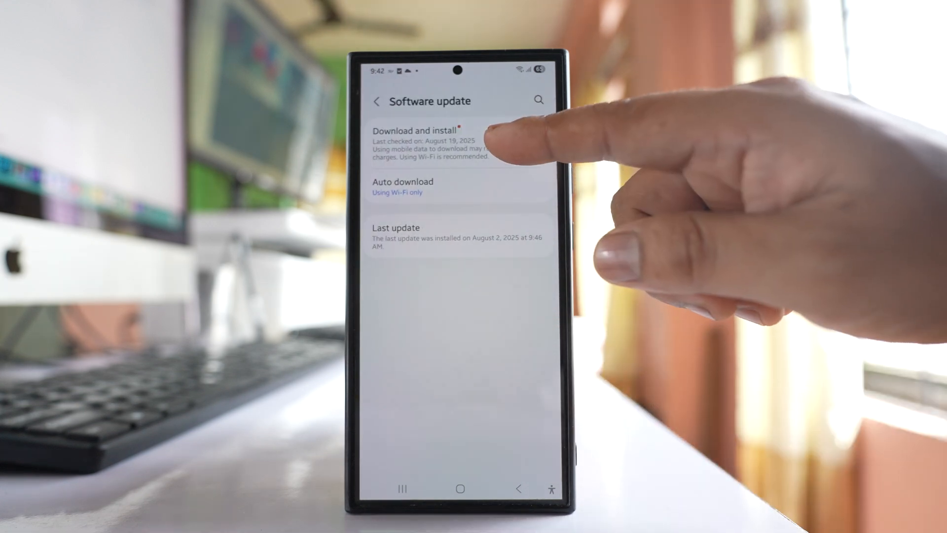
pyautogui.click(415, 131)
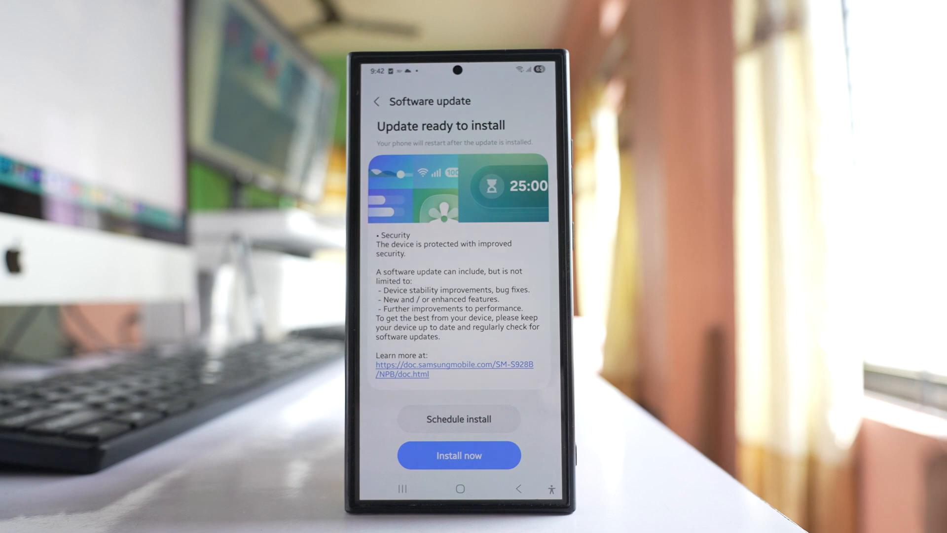